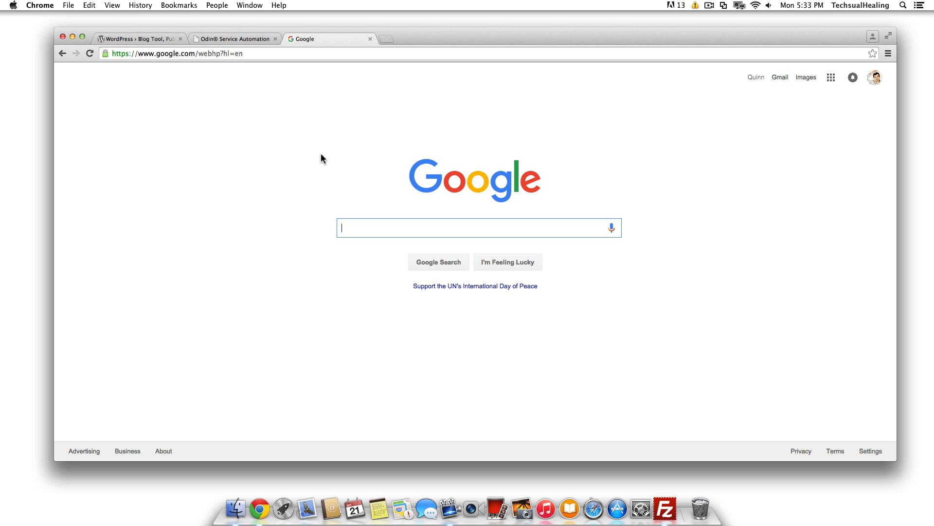
pyautogui.moveTo(325, 158)
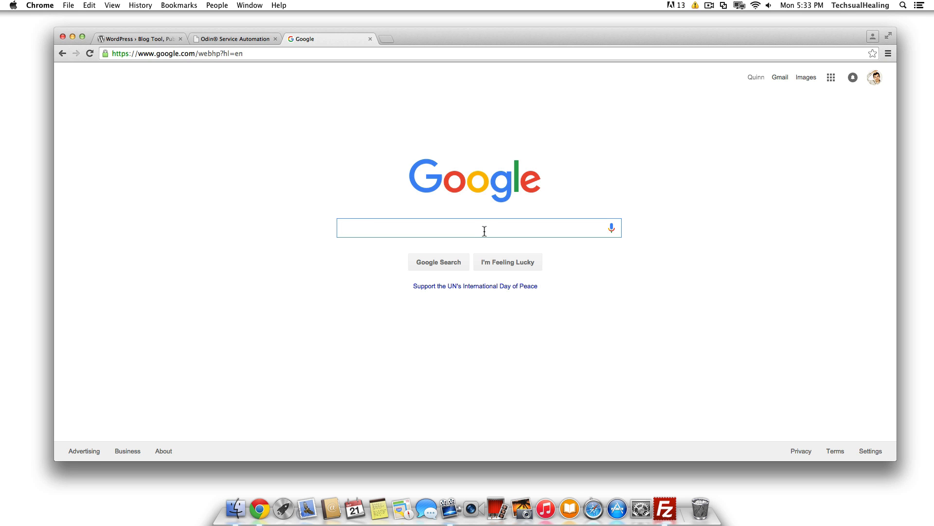
# Search Google for 'filezilla'
pyautogui.write('filezilla')
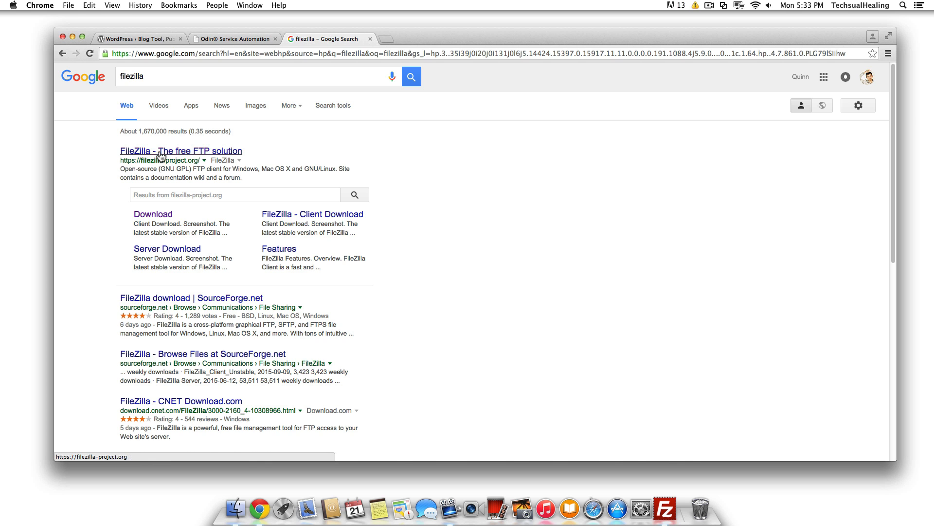
# Go to the official FileZilla project homepage from the search results
pyautogui.click(180, 150)
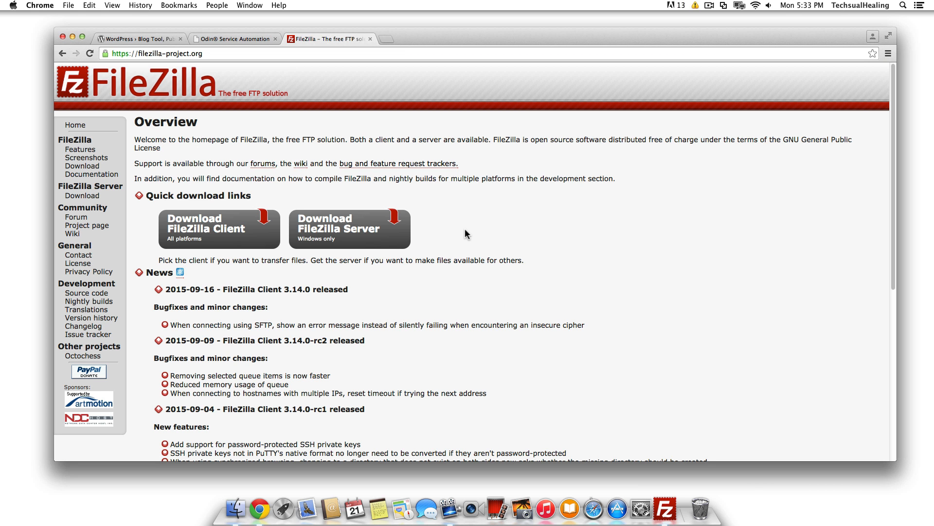
pyautogui.moveTo(227, 274)
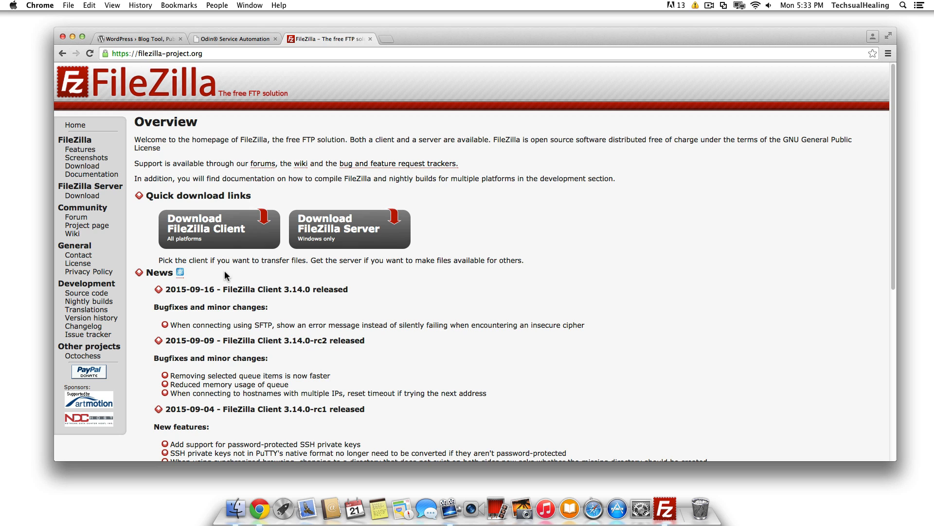
pyautogui.moveTo(354, 233)
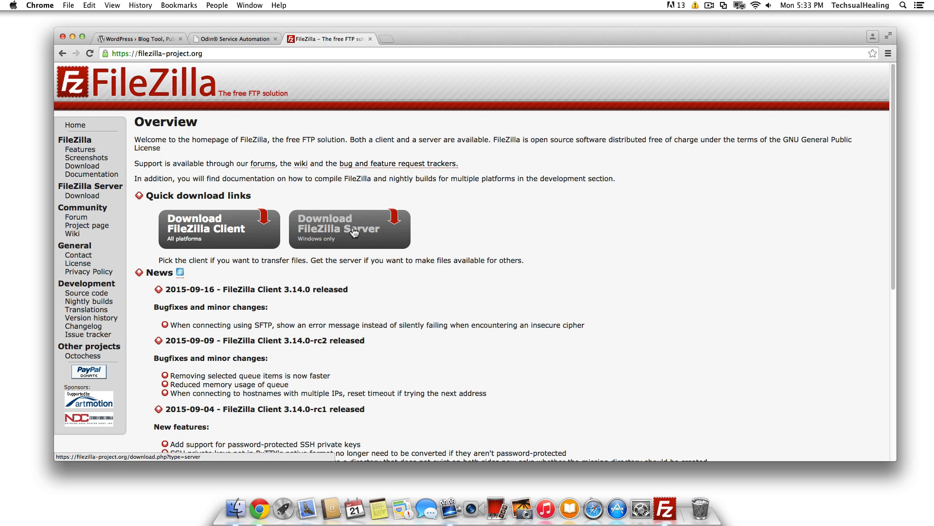
pyautogui.moveTo(211, 235)
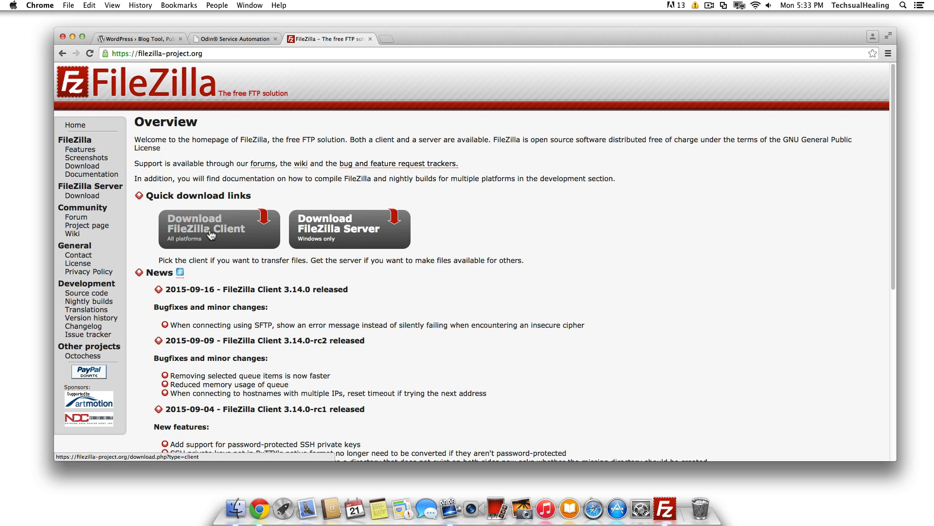
# Reach the FileZilla Client download page offering version 3.14.0 for Mac OS X
pyautogui.click(214, 228)
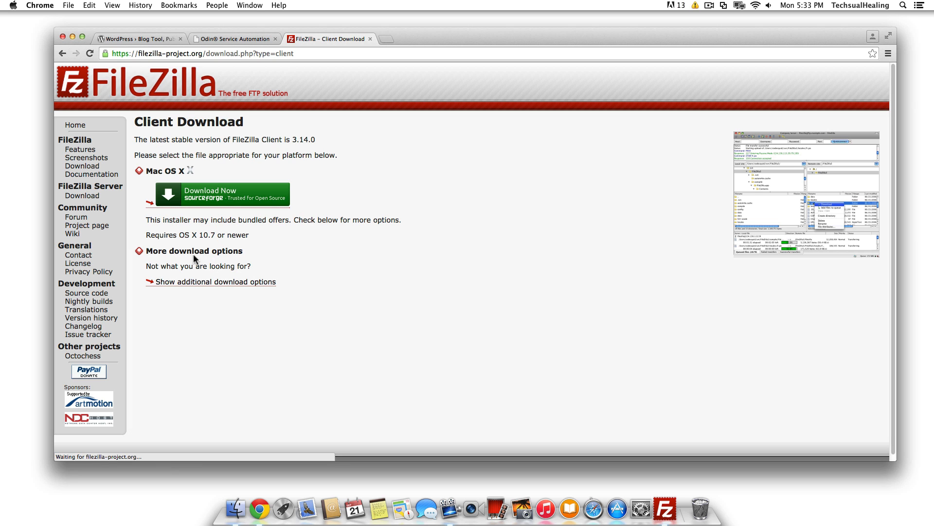
pyautogui.moveTo(210, 194)
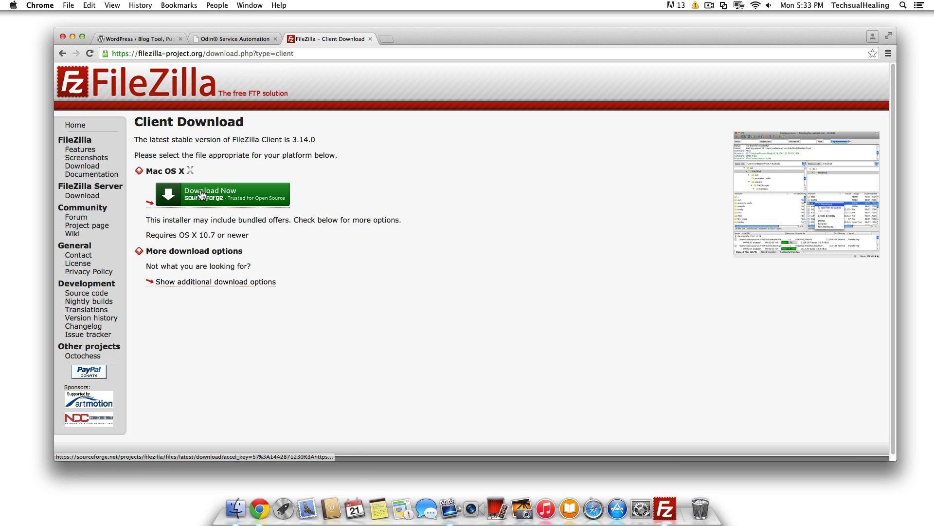
pyautogui.moveTo(421, 192)
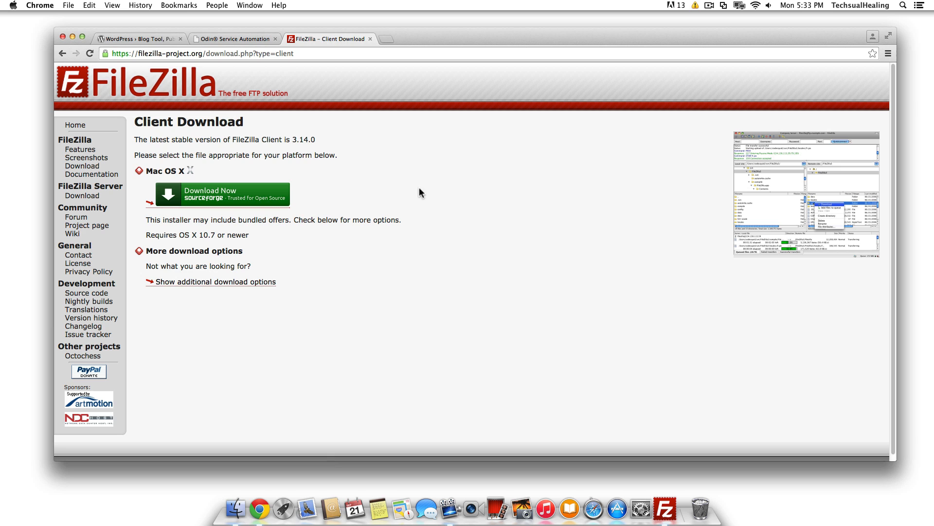
pyautogui.moveTo(214, 115)
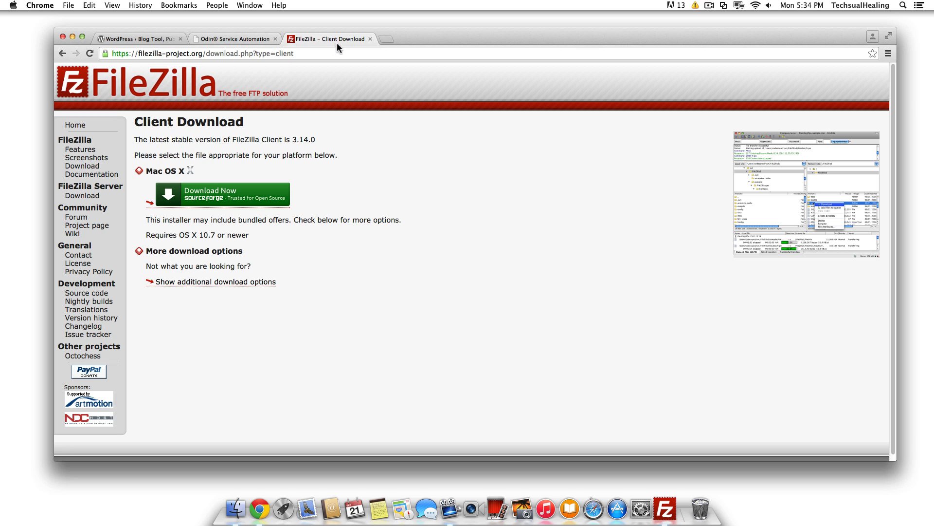
pyautogui.moveTo(304, 197)
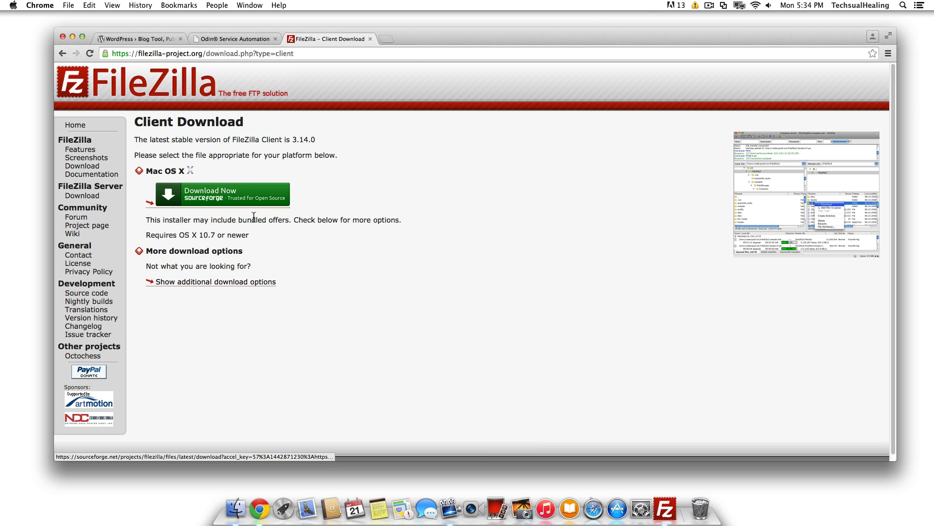
pyautogui.moveTo(382, 229)
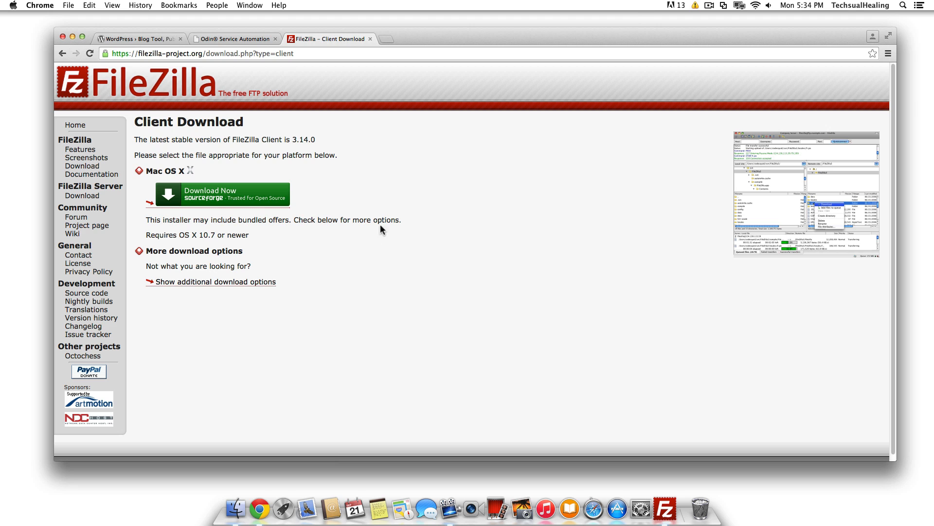
pyautogui.moveTo(506, 166)
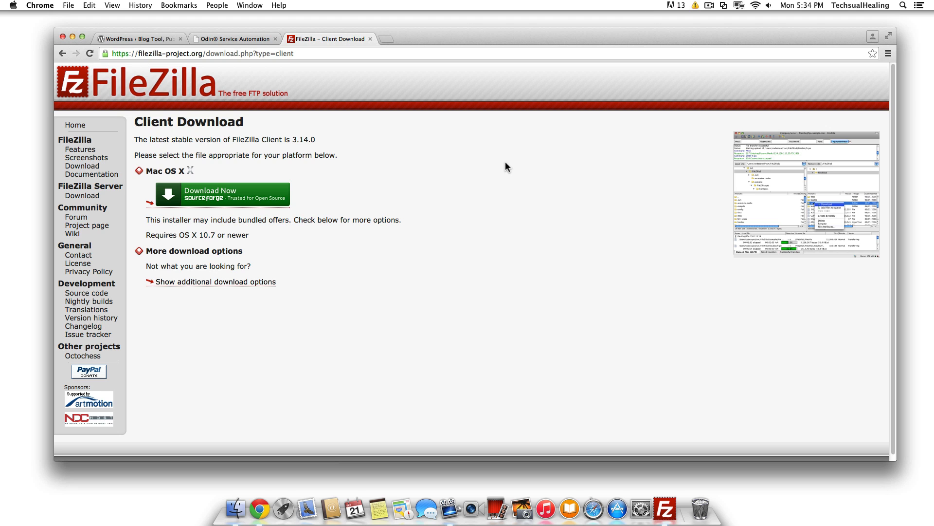
pyautogui.moveTo(713, 22)
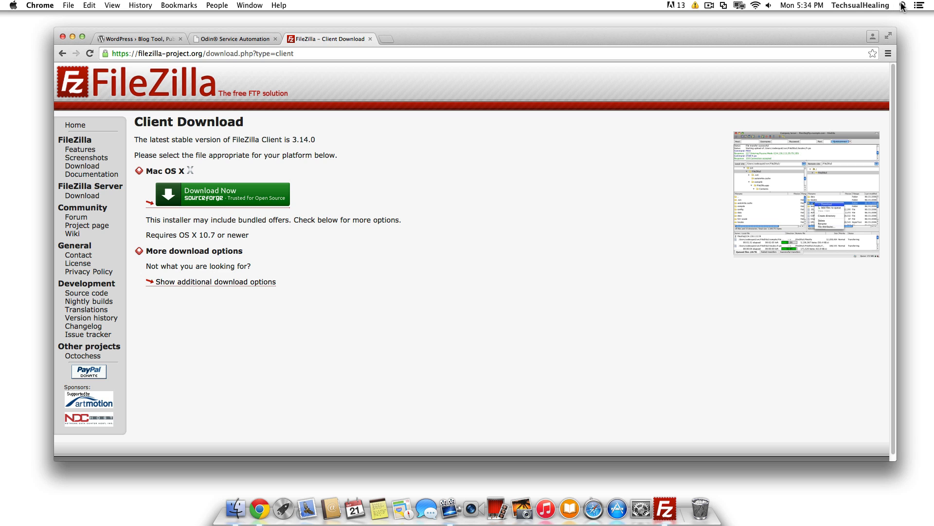
pyautogui.moveTo(296, 451)
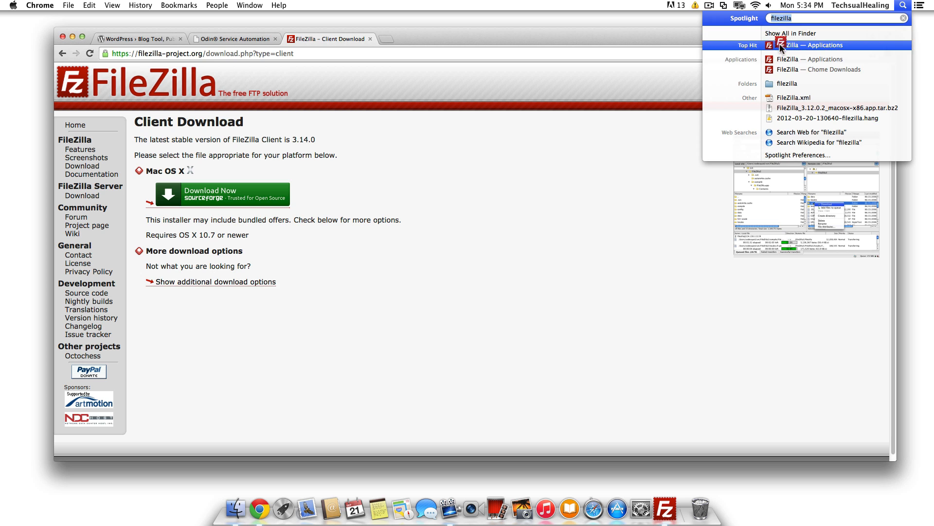
# Launch the installed FileZilla client via Spotlight
pyautogui.click(809, 45)
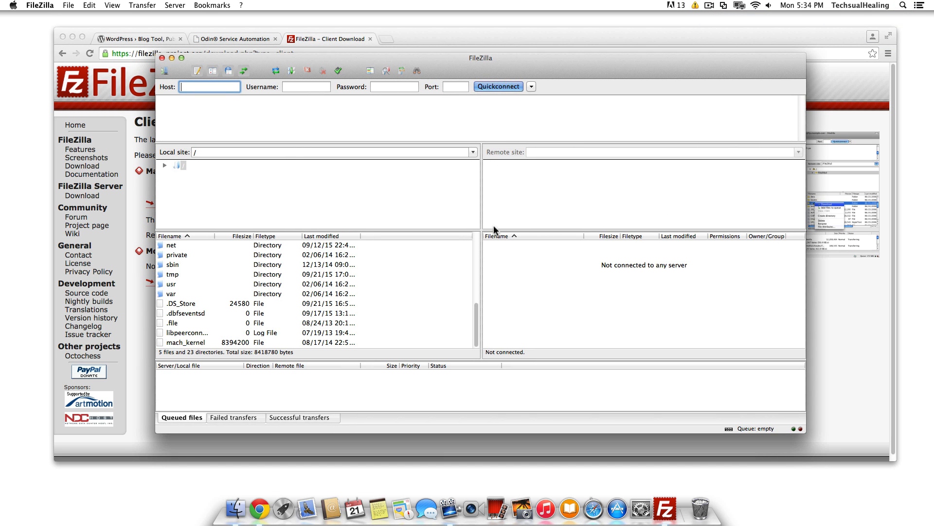
pyautogui.moveTo(582, 216)
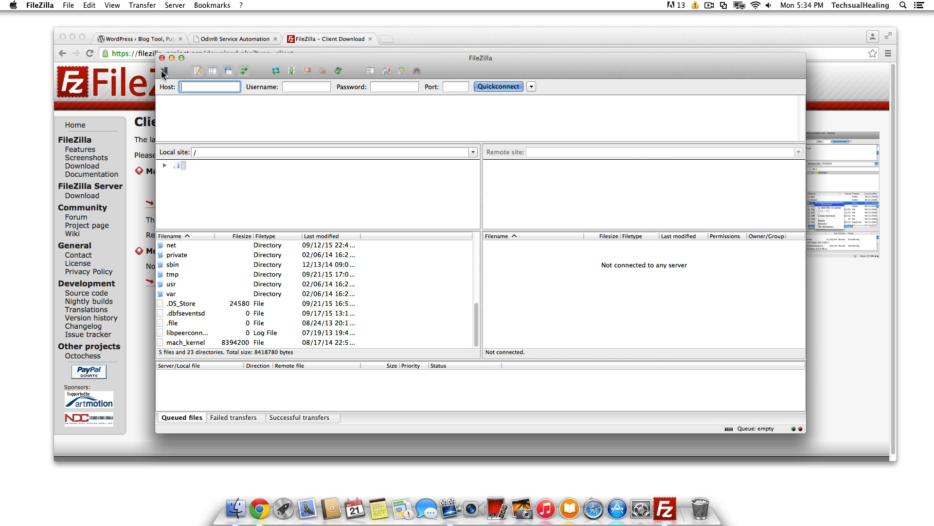
# Create a new Site Manager entry named TEST under the My Sites folder
pyautogui.click(164, 70)
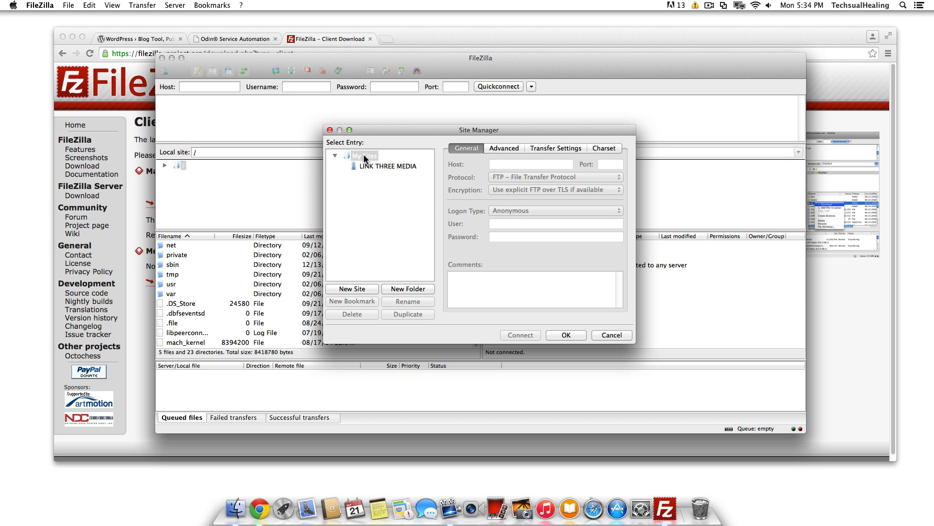
pyautogui.click(364, 156)
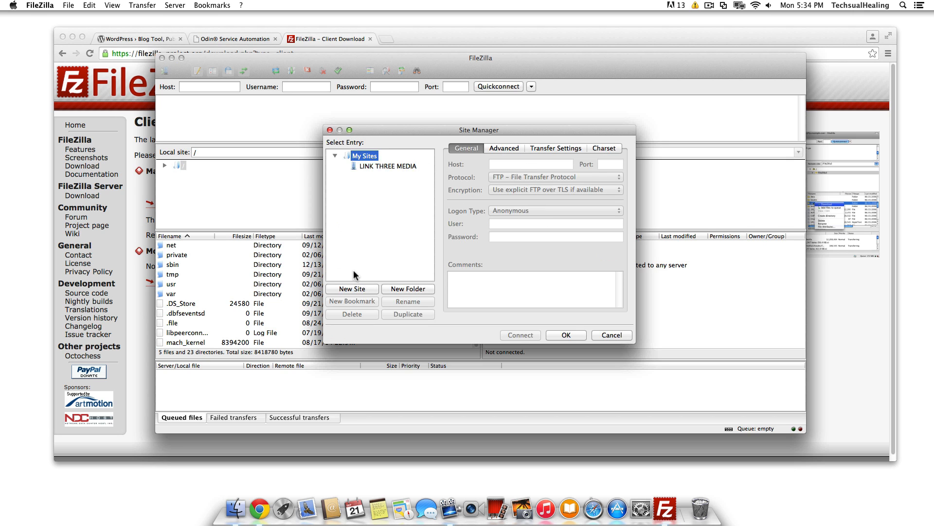
pyautogui.moveTo(365, 292)
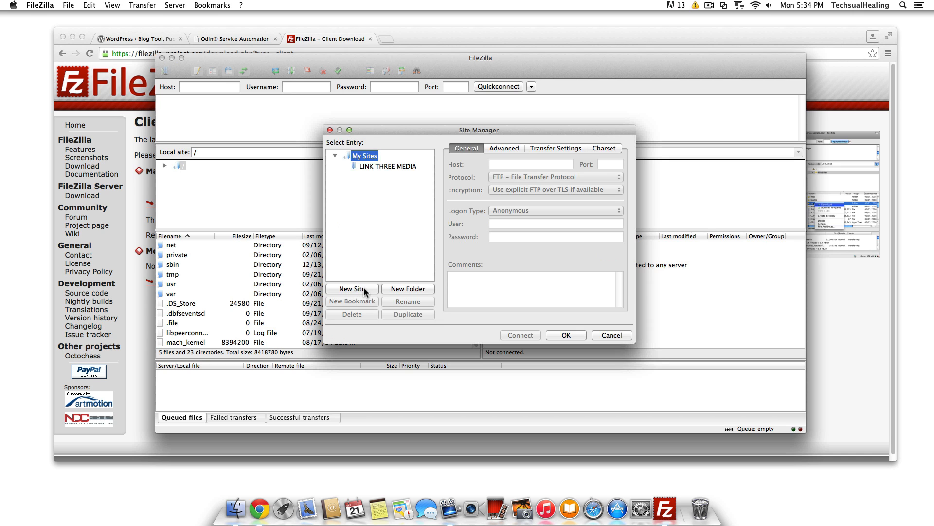
pyautogui.click(351, 289)
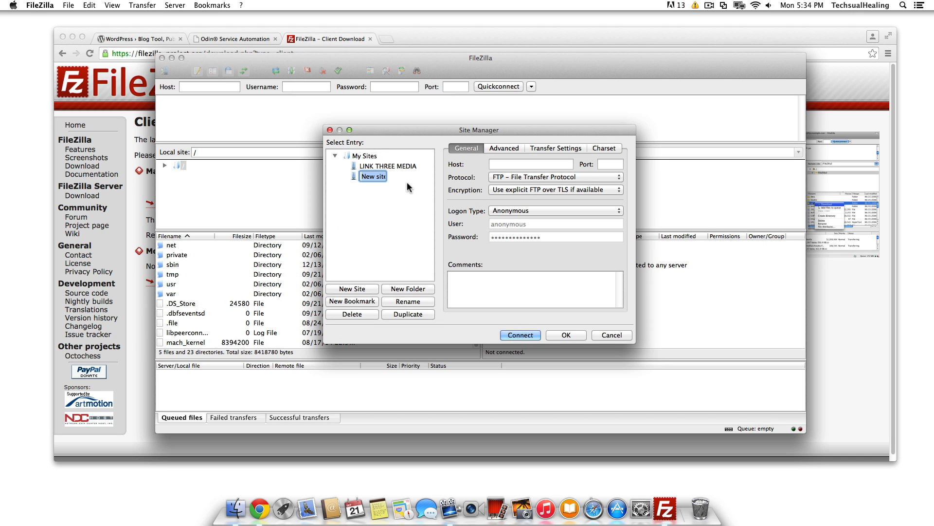
pyautogui.write('TEST')
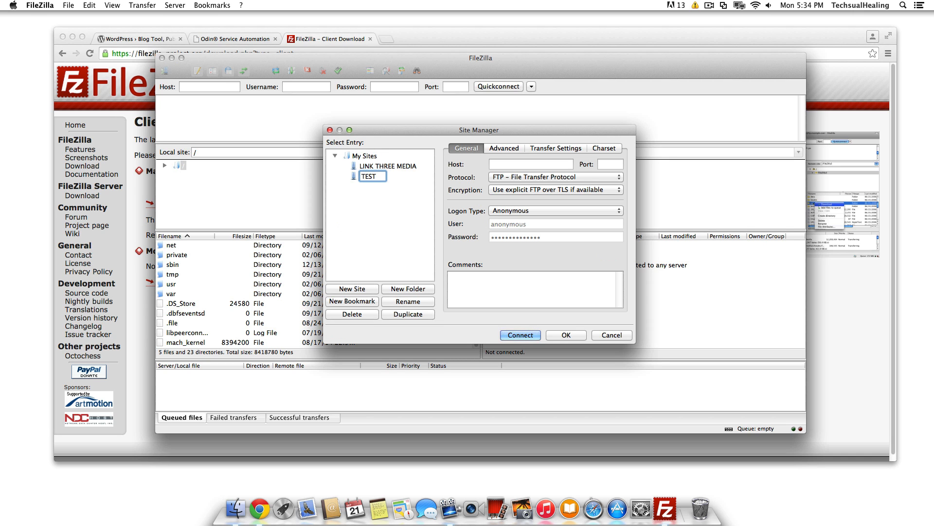
pyautogui.click(367, 176)
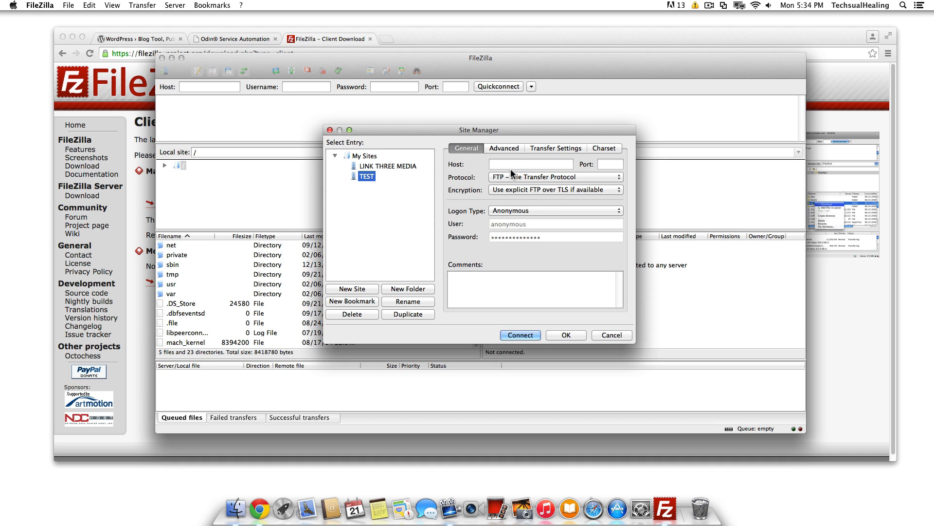
pyautogui.moveTo(527, 182)
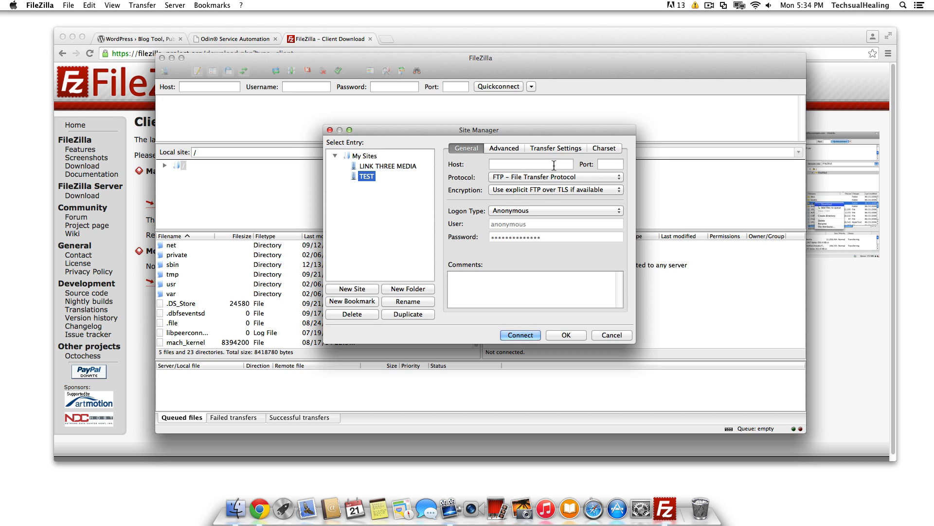
pyautogui.moveTo(484, 235)
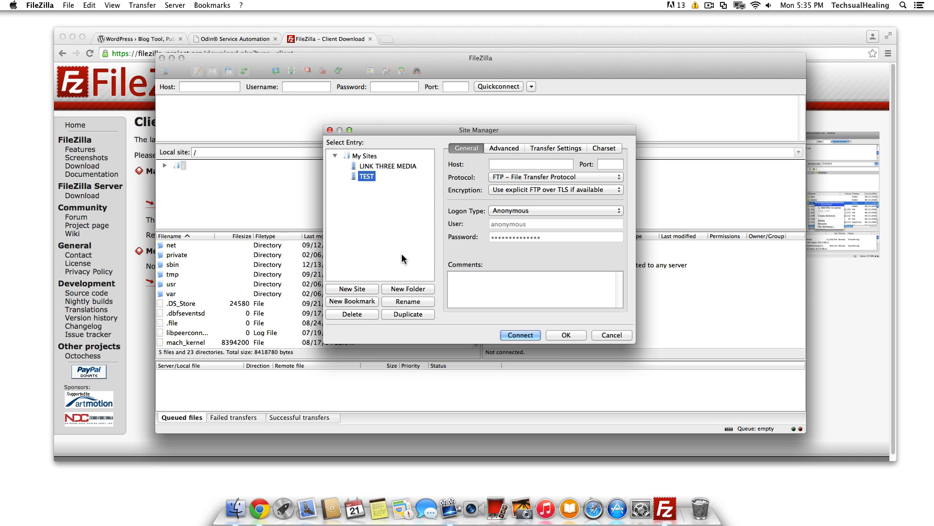
# Give the TEST site Normal logon type with user name anonymous
pyautogui.click(530, 163)
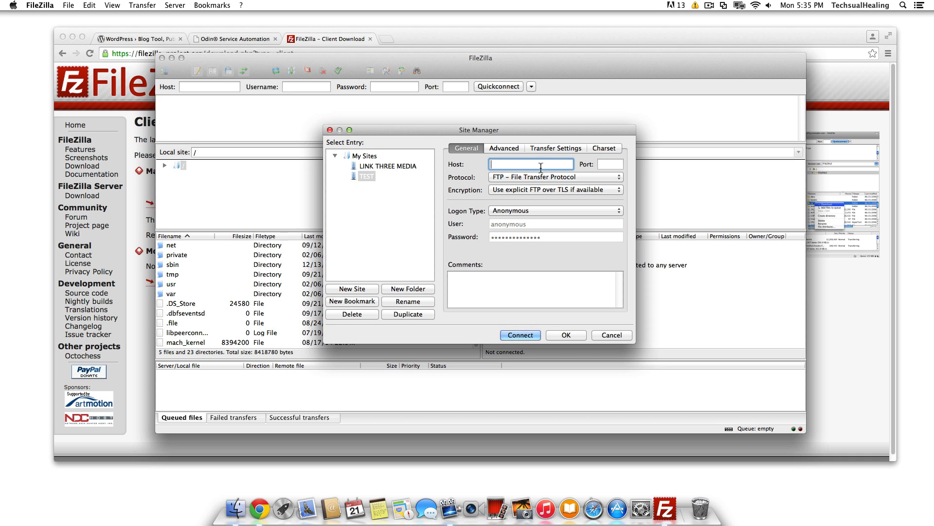
pyautogui.click(609, 164)
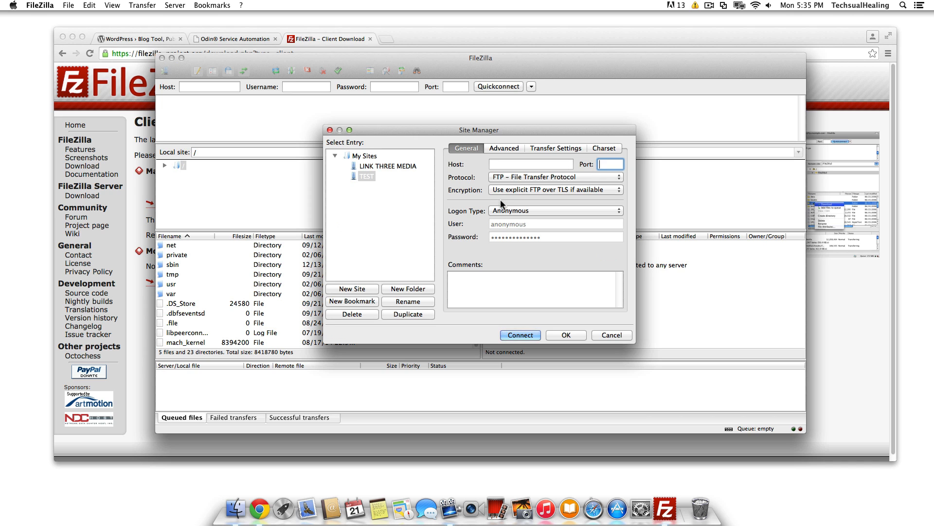
pyautogui.click(555, 211)
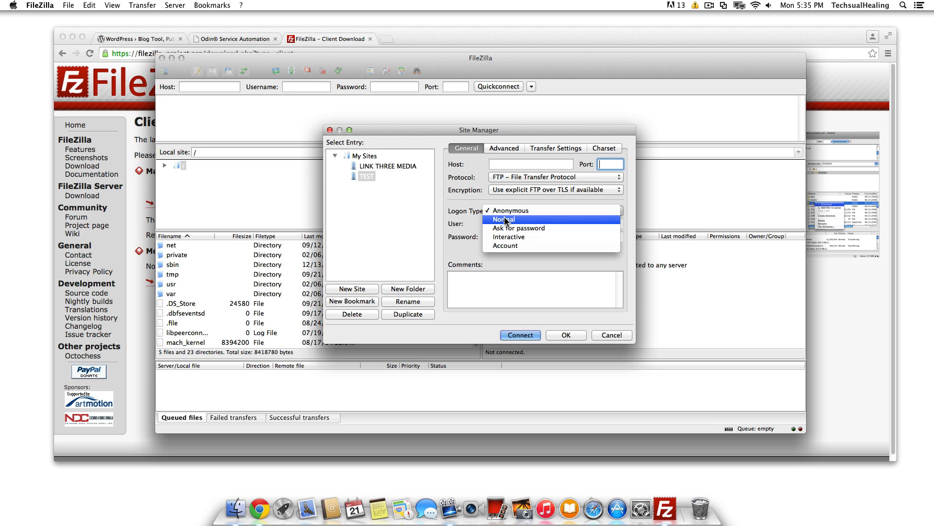
pyautogui.click(503, 219)
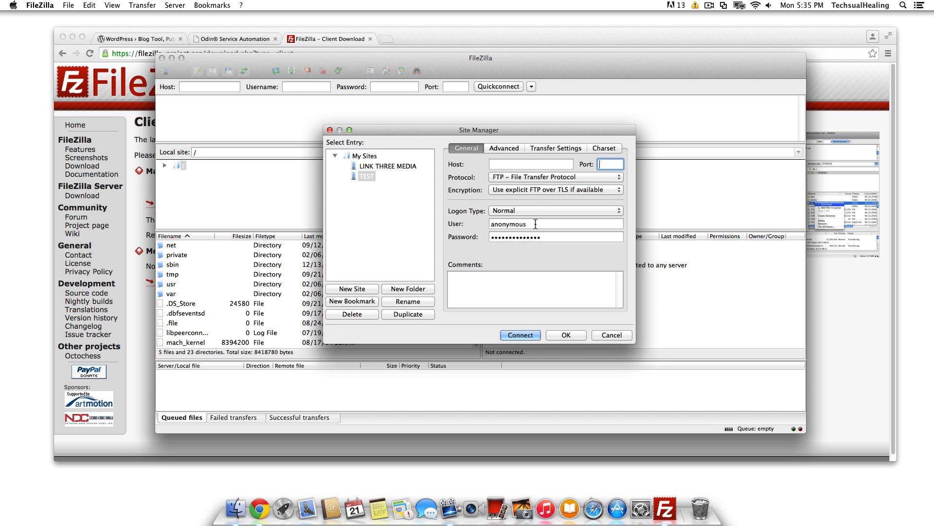
pyautogui.click(530, 164)
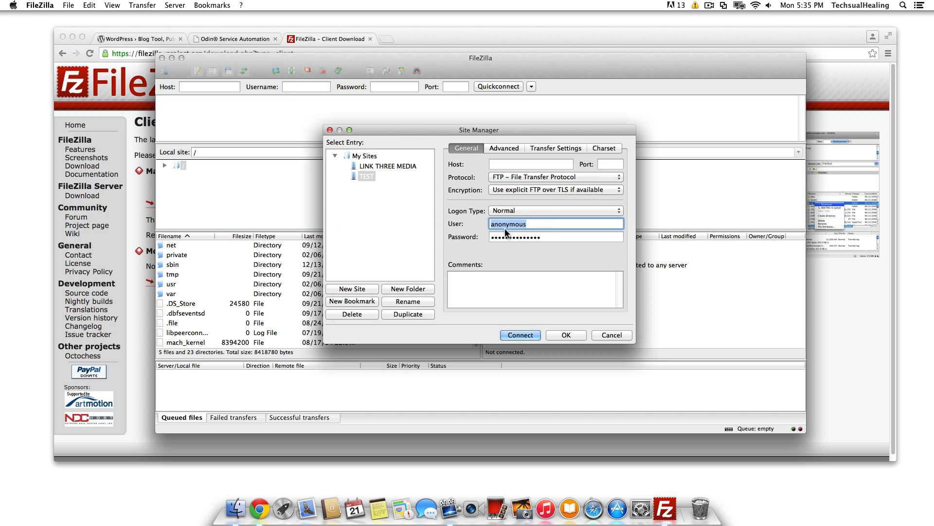
pyautogui.click(554, 237)
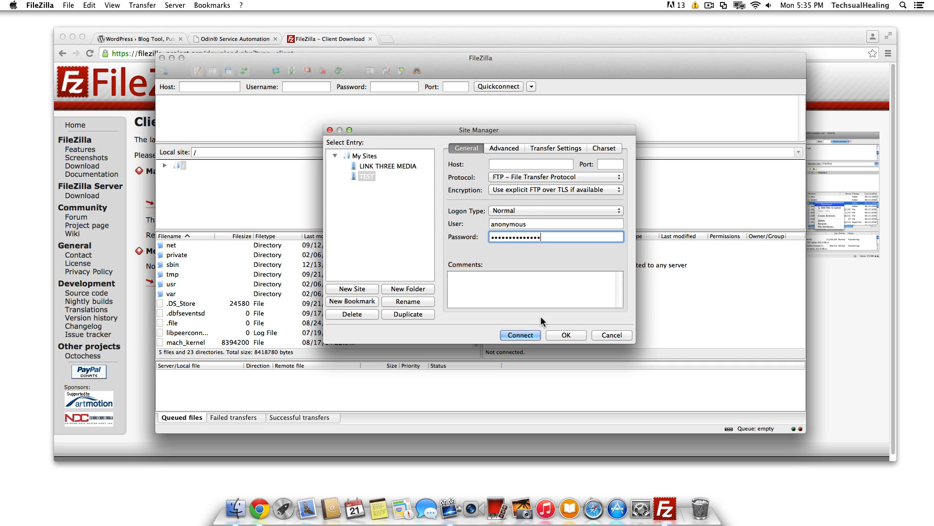
pyautogui.moveTo(479, 129); pyautogui.dragTo(293, 78)
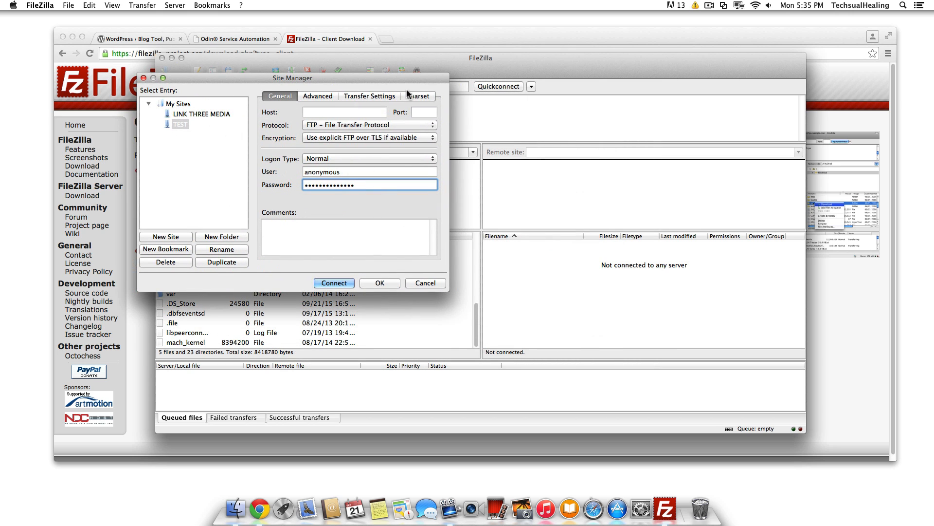
pyautogui.moveTo(542, 269)
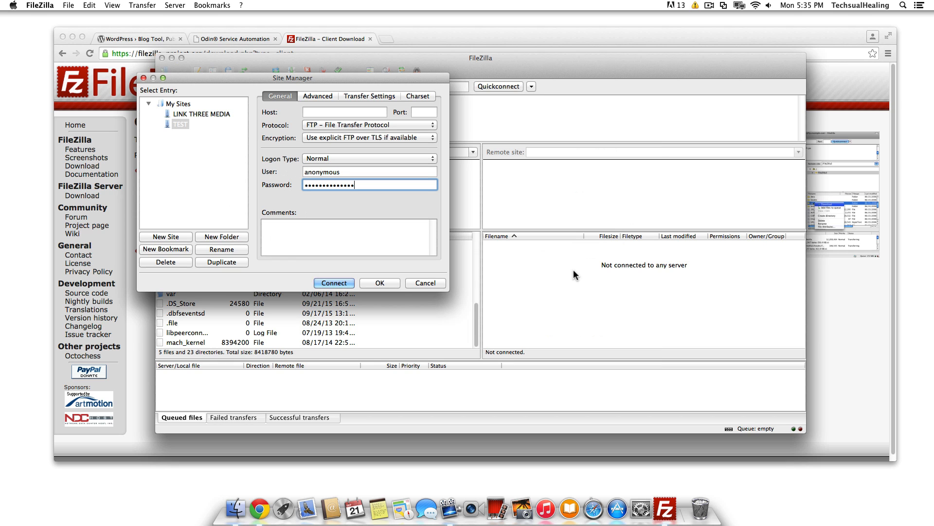
pyautogui.moveTo(549, 286)
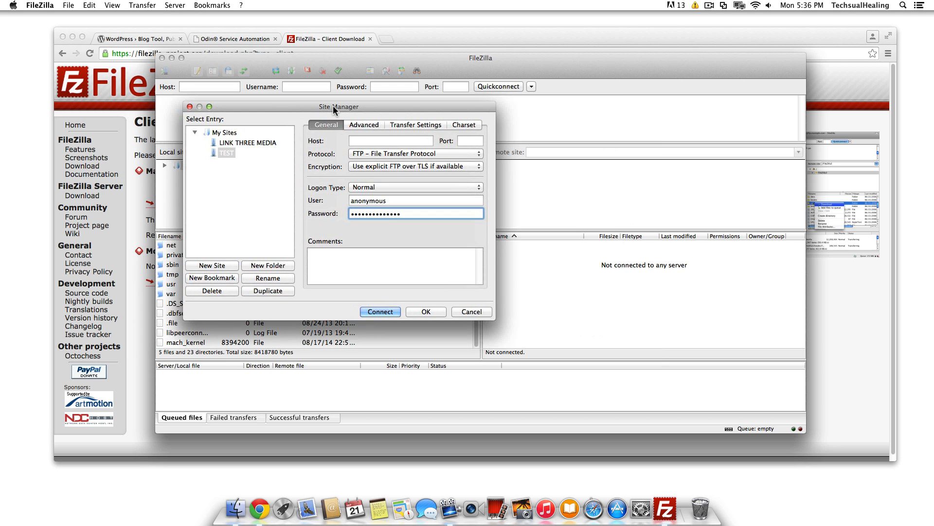
pyautogui.moveTo(339, 106); pyautogui.dragTo(313, 81)
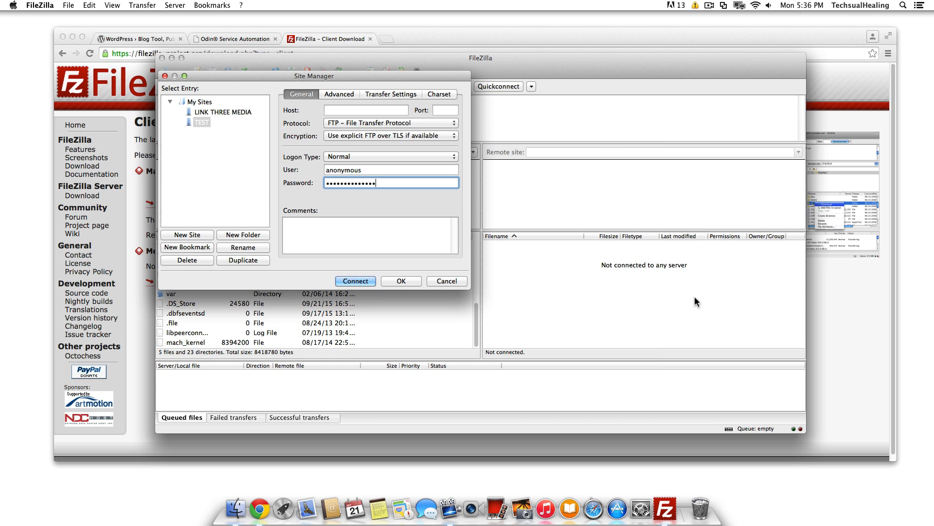
pyautogui.moveTo(609, 296)
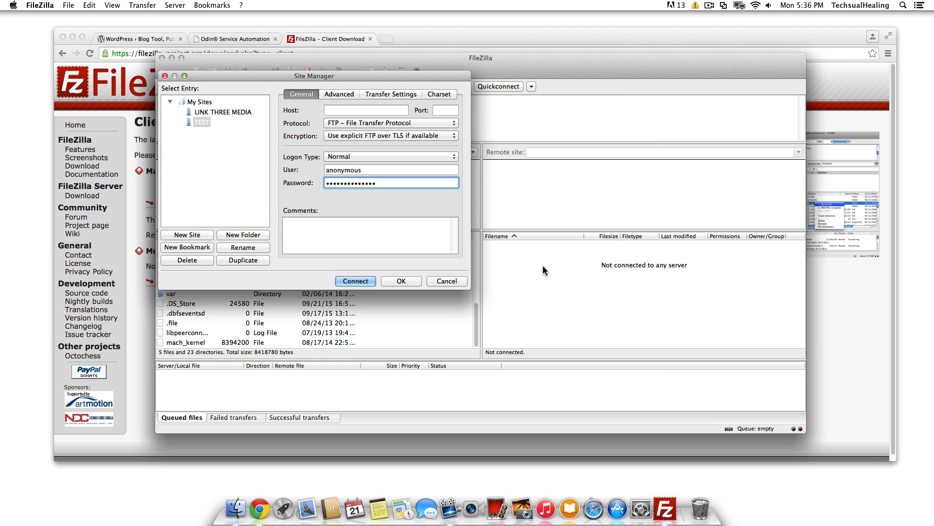
pyautogui.moveTo(563, 289)
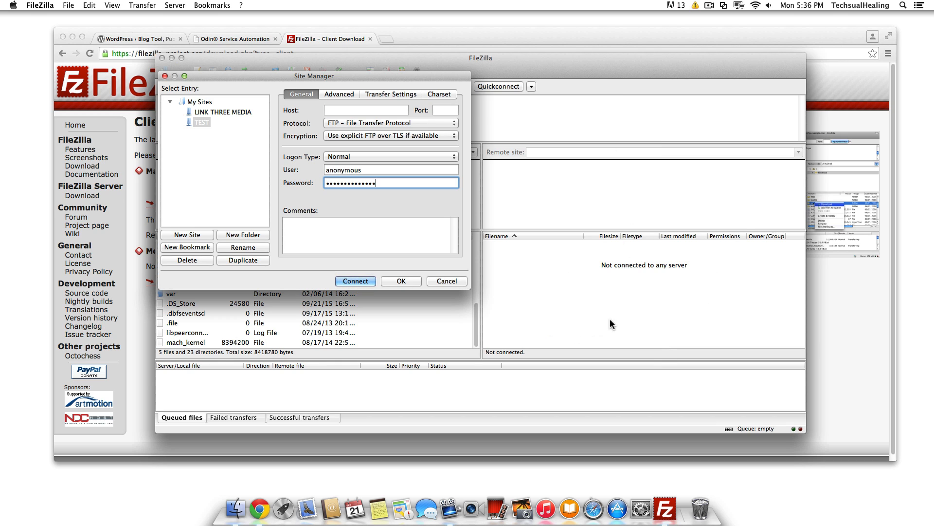
pyautogui.moveTo(244, 82)
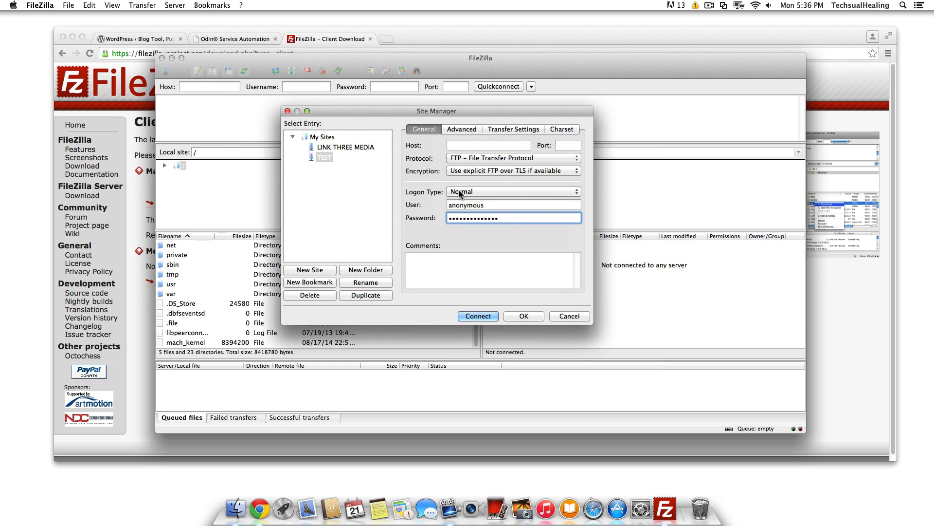
pyautogui.moveTo(646, 116)
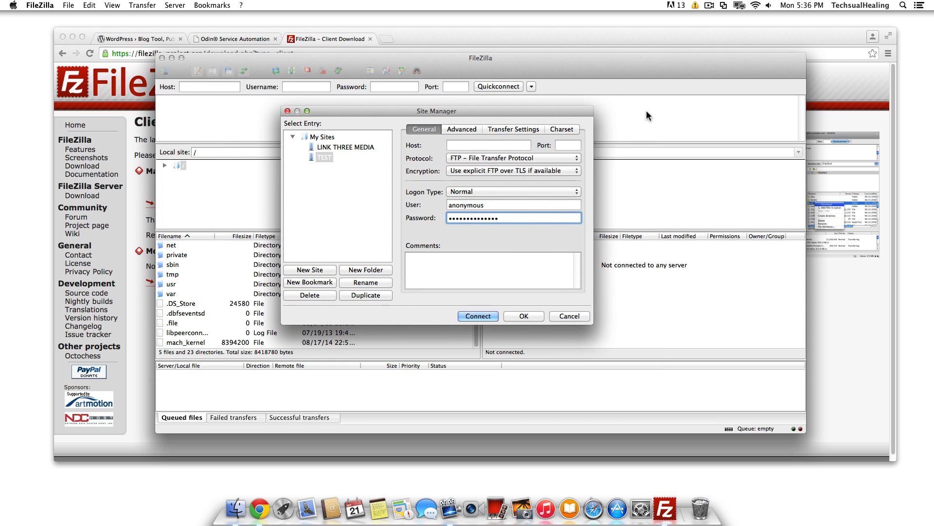